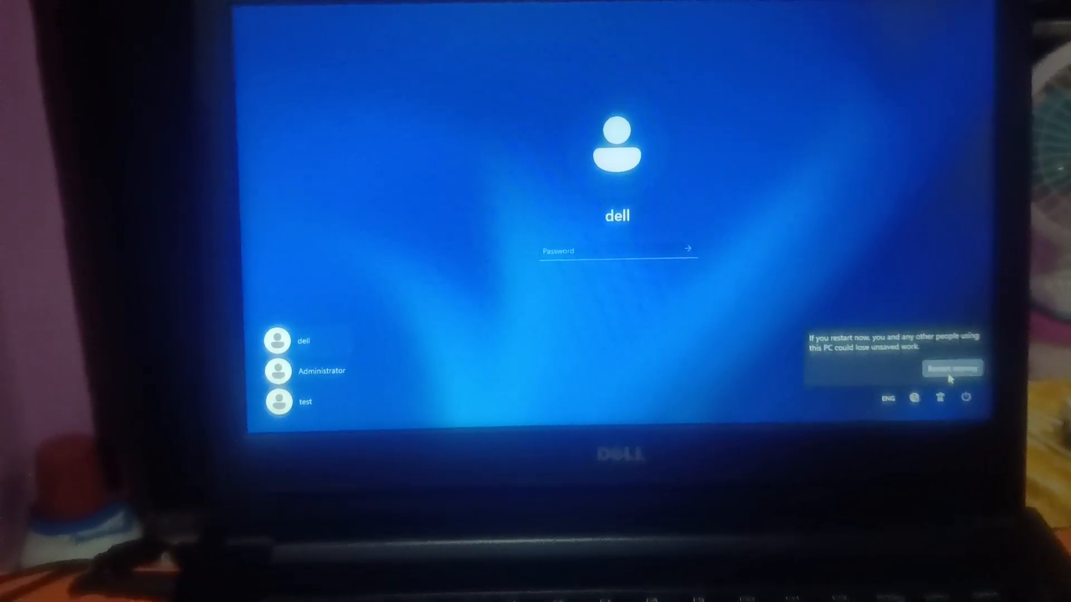
# - Confirm 'Restart anyway' to reboot the laptop into Dell BIOS Setup
pyautogui.click(951, 368)
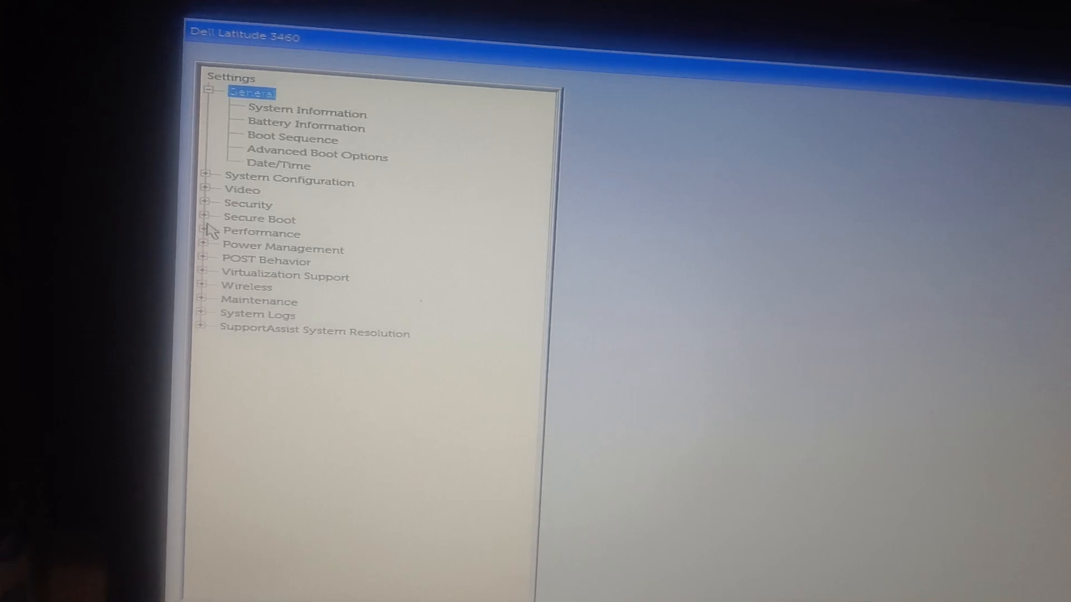
# - Expand Power Management and show its AC Behavior settings page
pyautogui.click(208, 92)
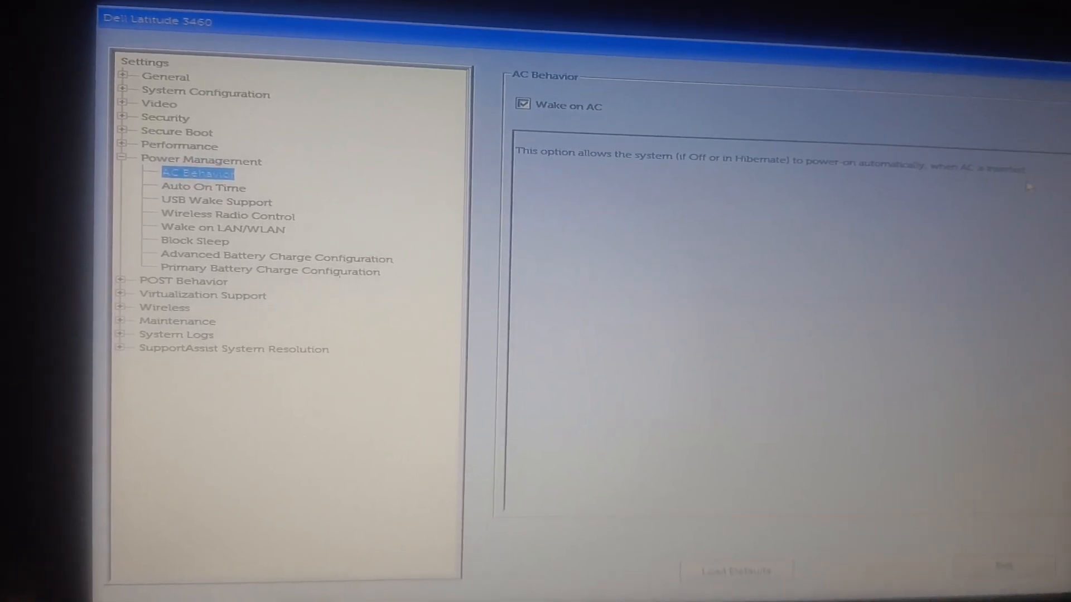
# - Tick Wake on AC under AC Behavior and apply the change
pyautogui.click(524, 106)
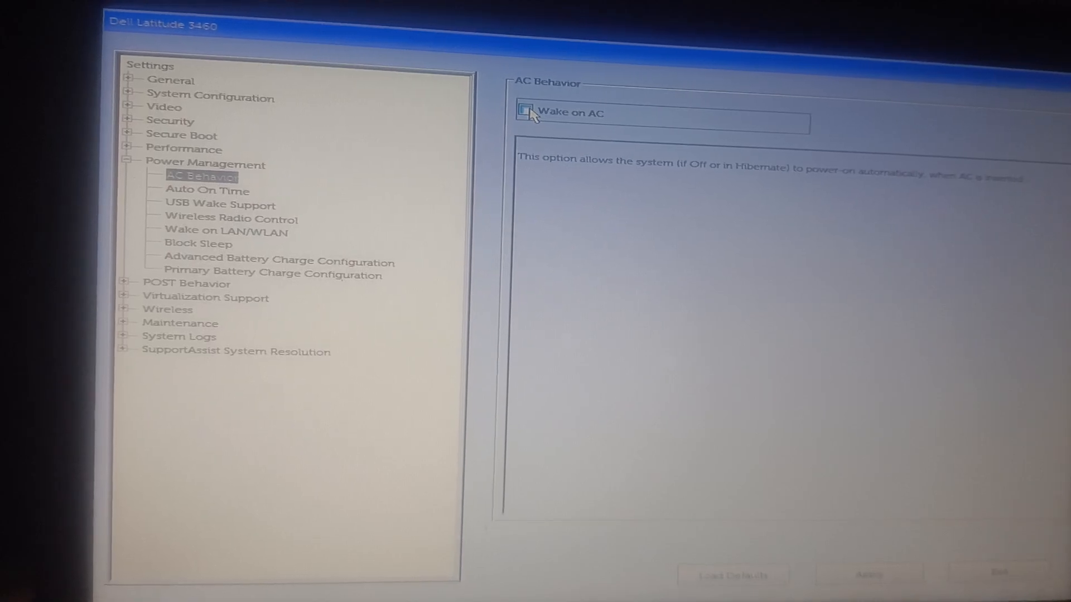
pyautogui.click(529, 113)
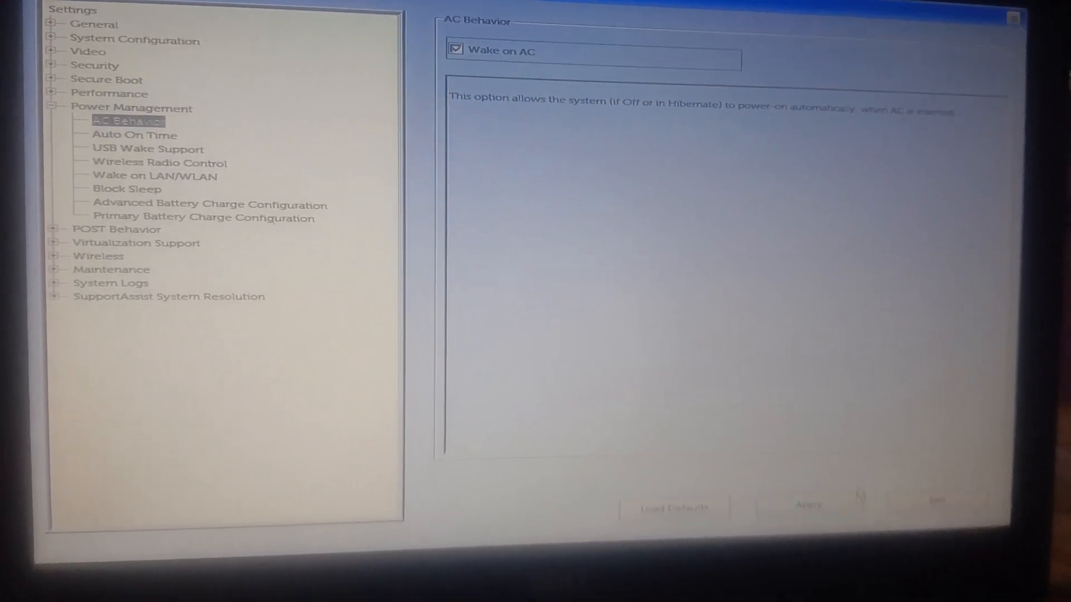